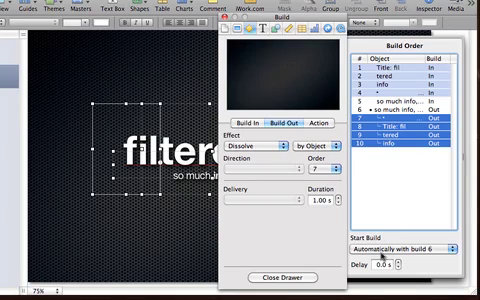
Keep outgoing builds 7–10 starting automatically with build 6, then open the File menu
click(407, 240)
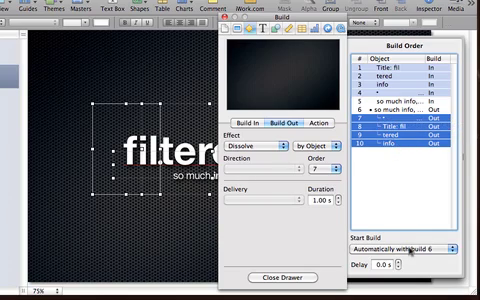
click(405, 247)
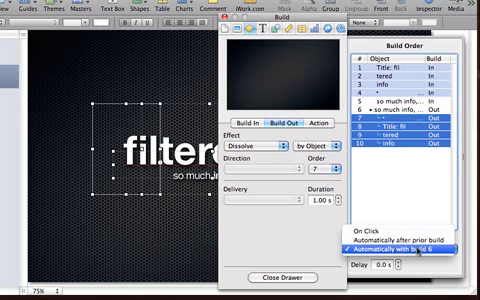
click(410, 252)
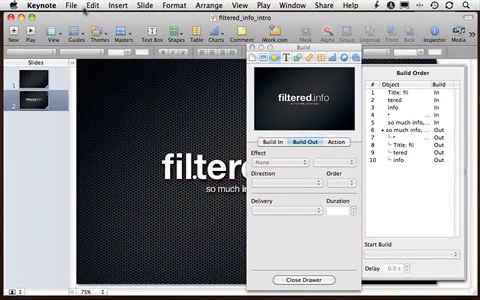
click(70, 5)
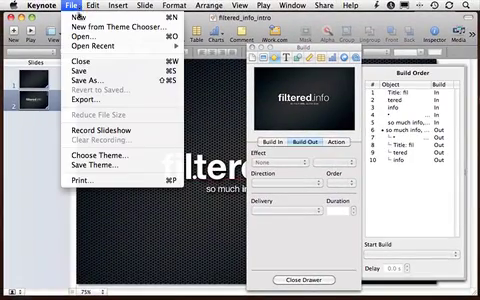